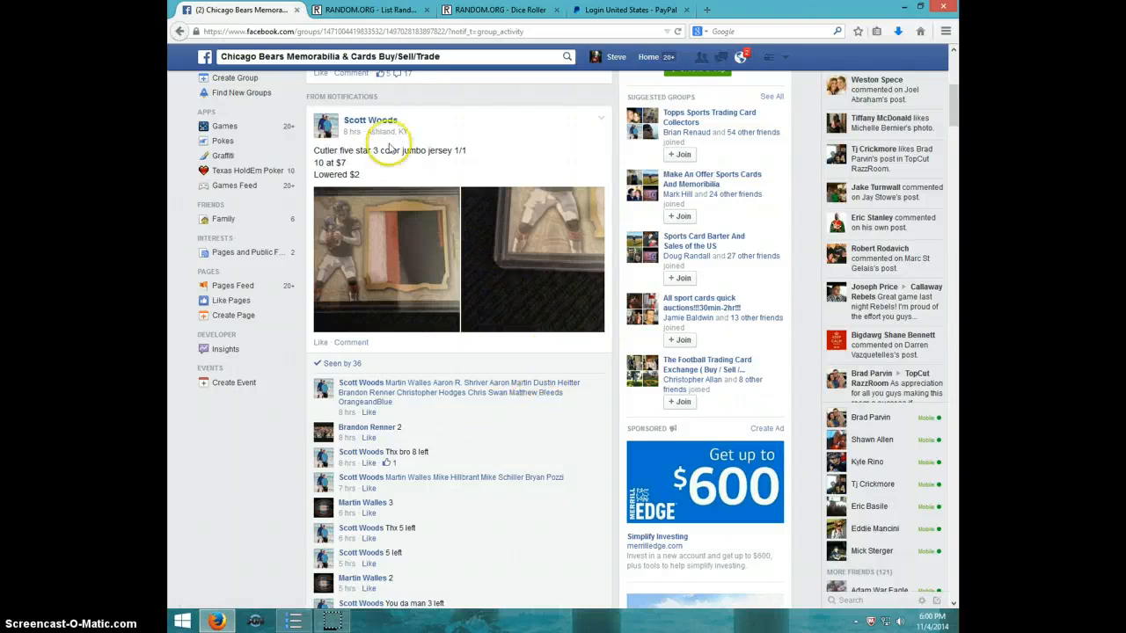
pyautogui.moveTo(449, 396)
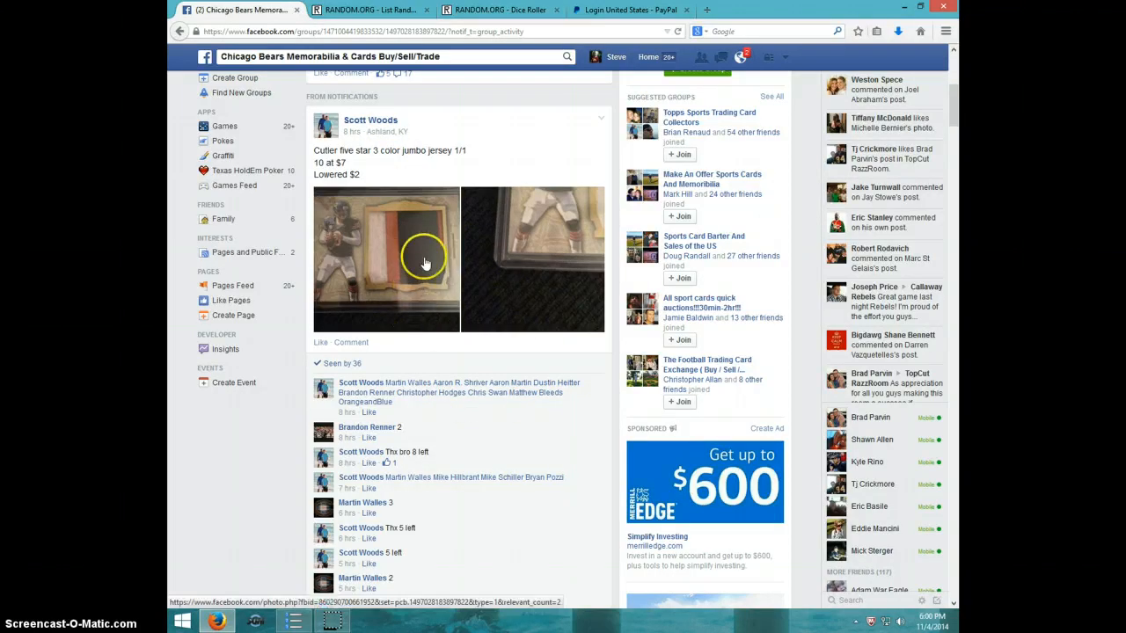
# Comment 'LIVE' under the numbered list of ten names in the group thread
pyautogui.scroll(-3)
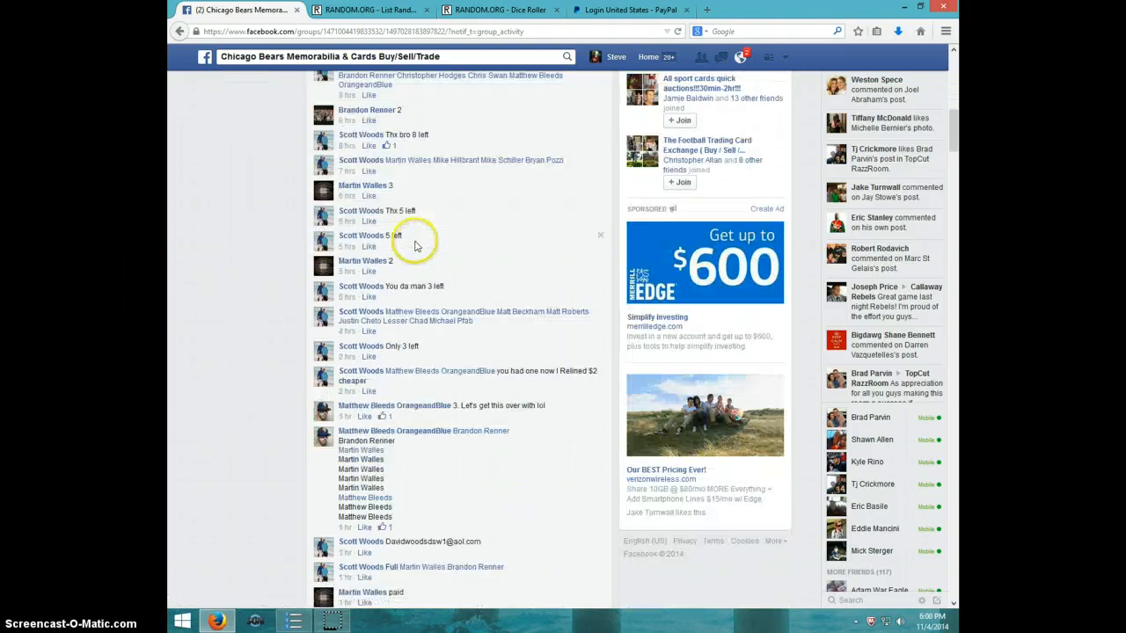
pyautogui.scroll(-3)
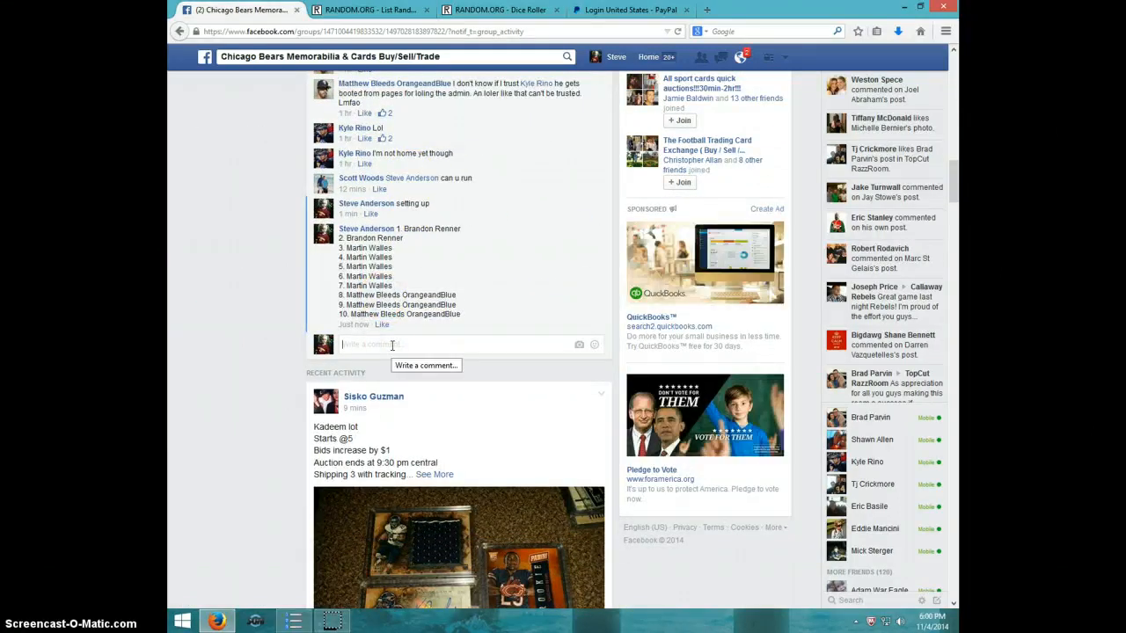
pyautogui.write('LIVE')
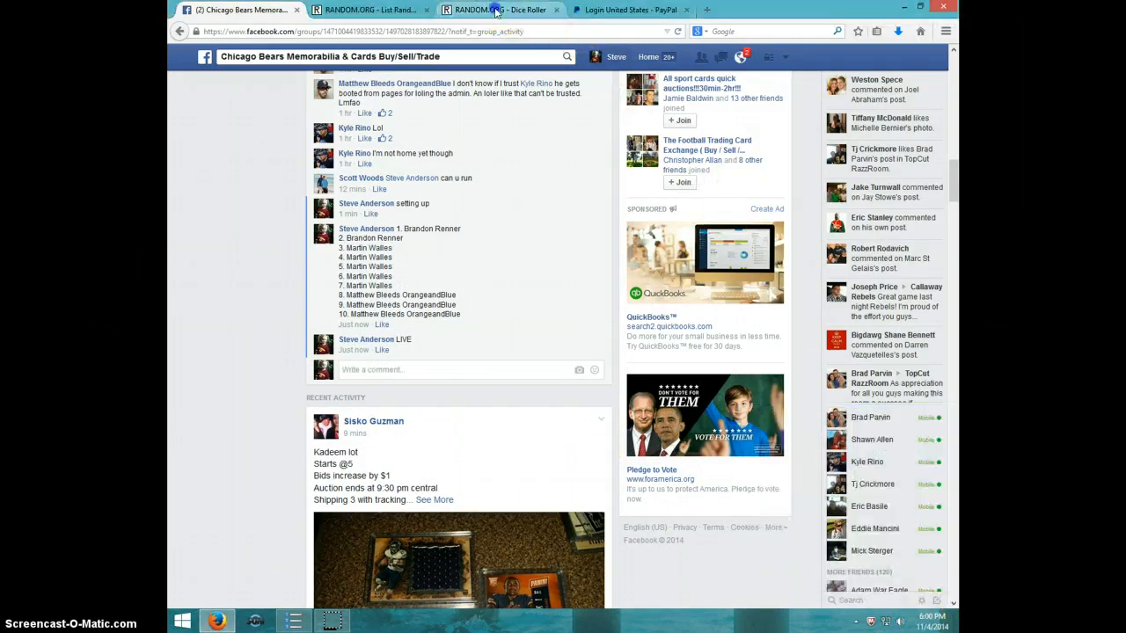
# Roll two dice for a 1 and a 5, then return to the List Randomizer with the ten names
pyautogui.click(496, 10)
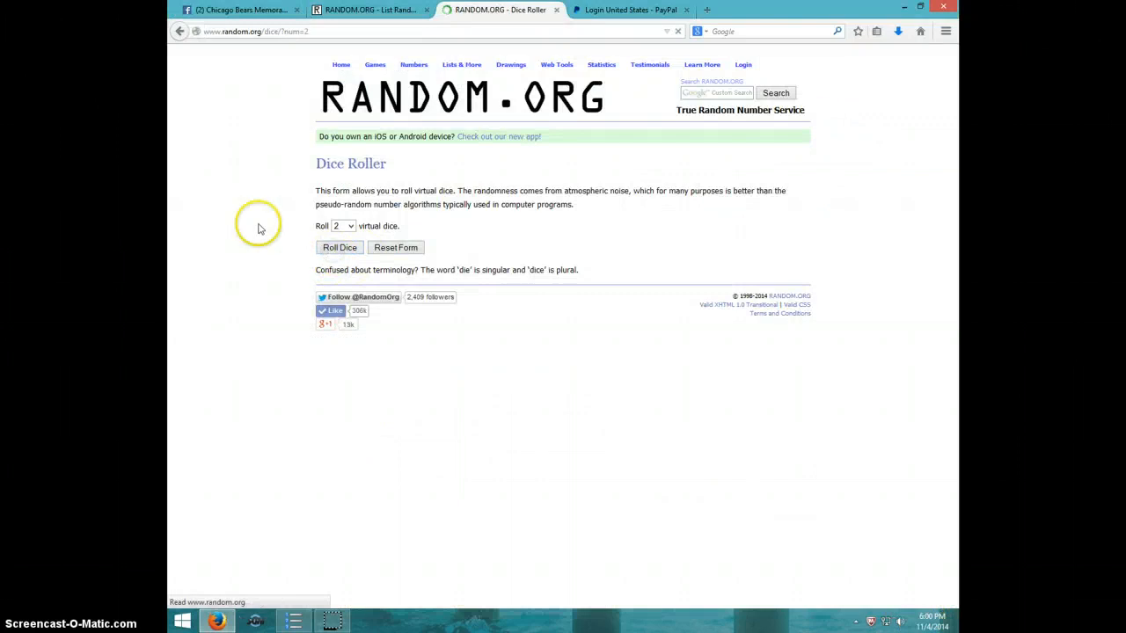
pyautogui.click(339, 247)
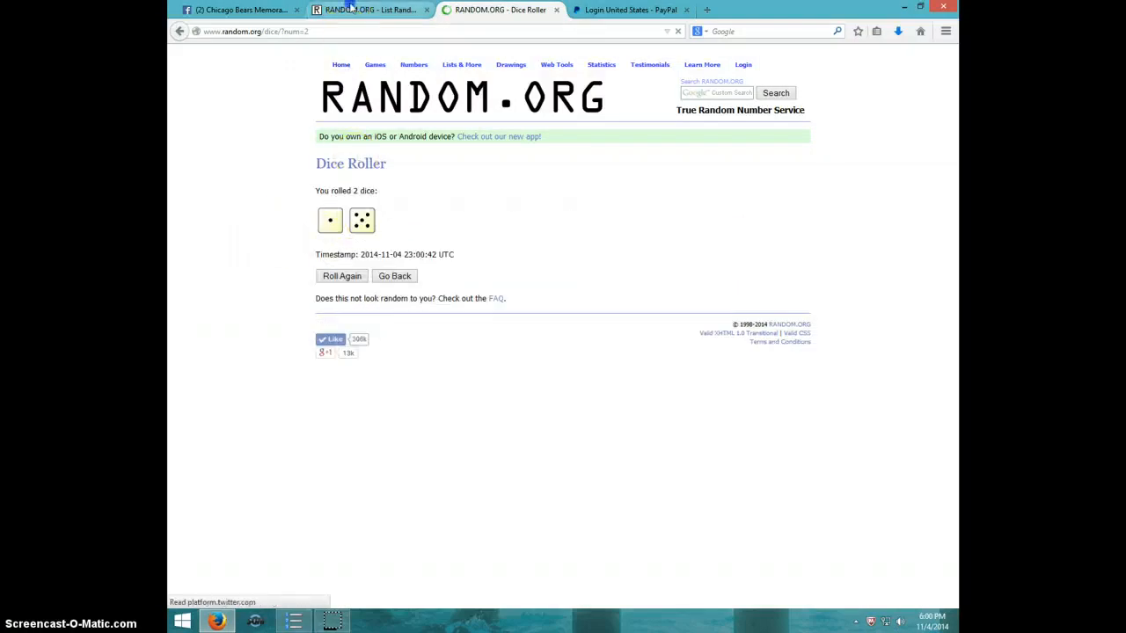
pyautogui.click(365, 9)
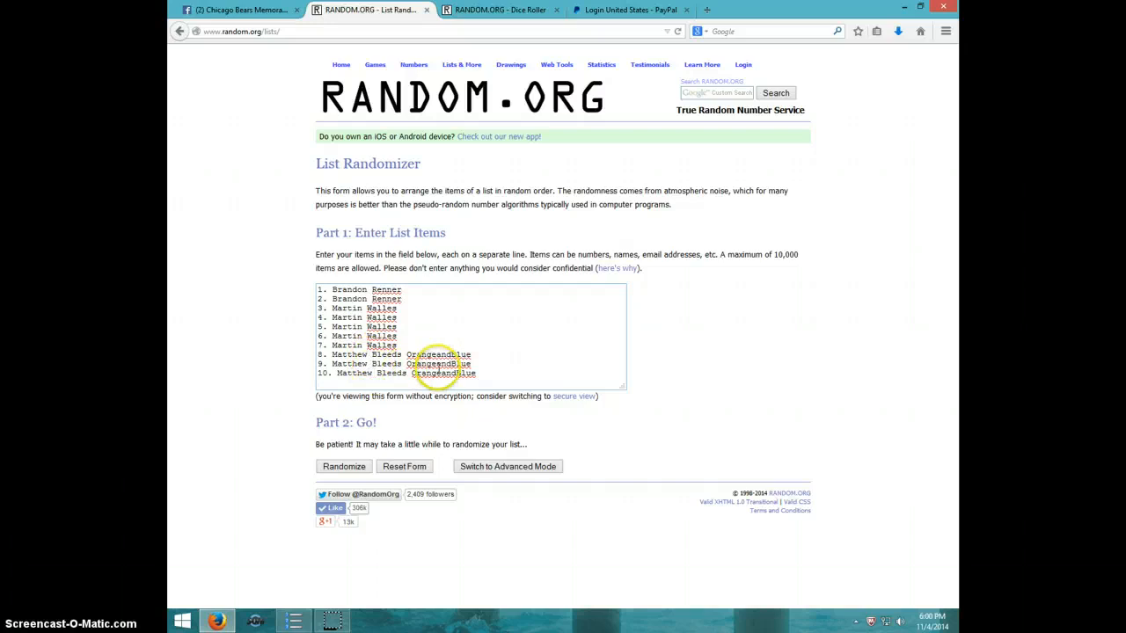
pyautogui.click(499, 10)
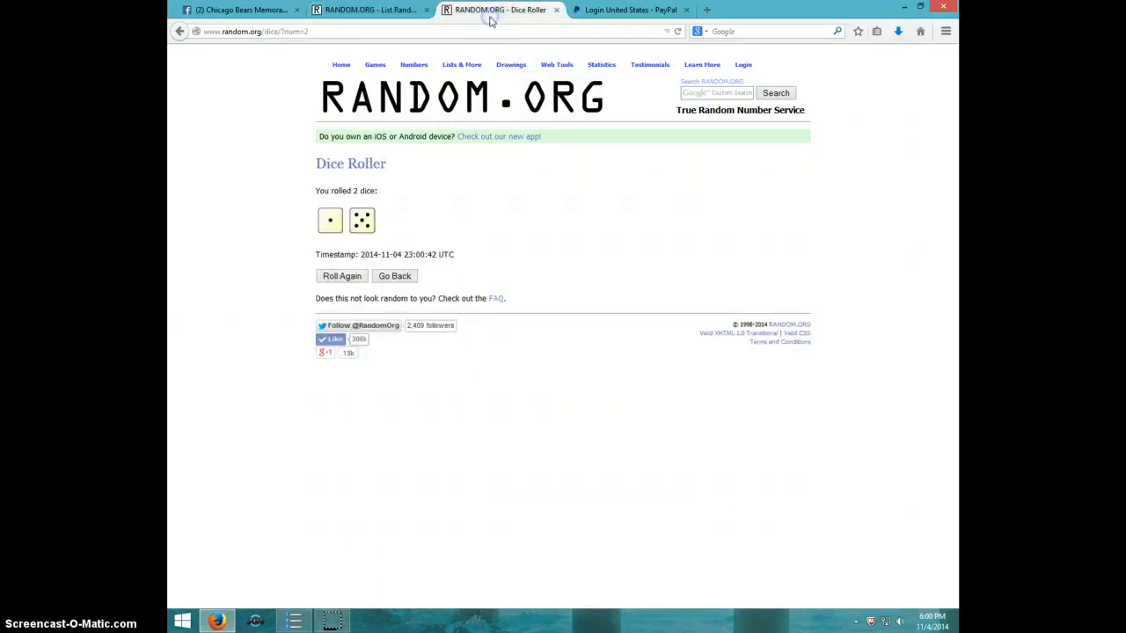
pyautogui.click(369, 10)
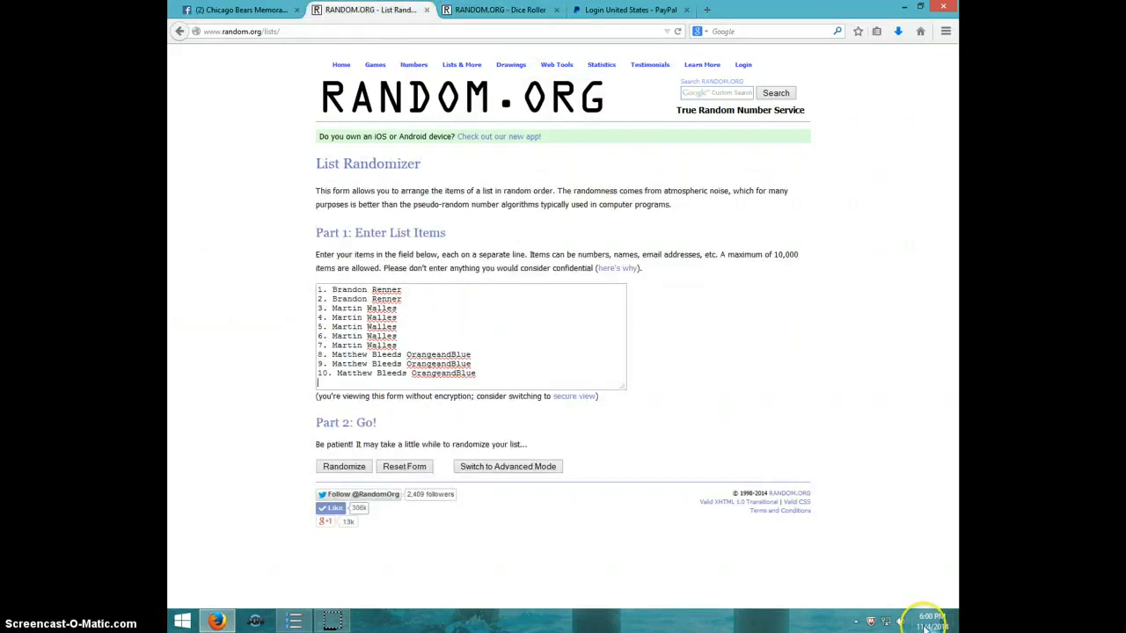
# Shuffle the list of ten names five times with Randomize and Again!
pyautogui.click(343, 466)
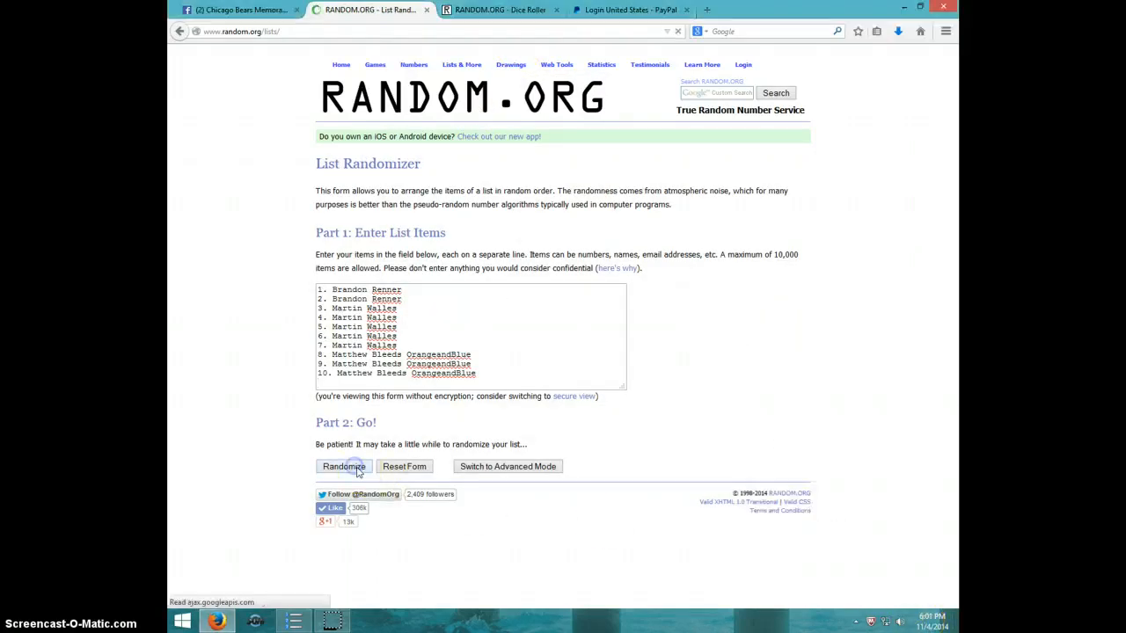
pyautogui.click(343, 466)
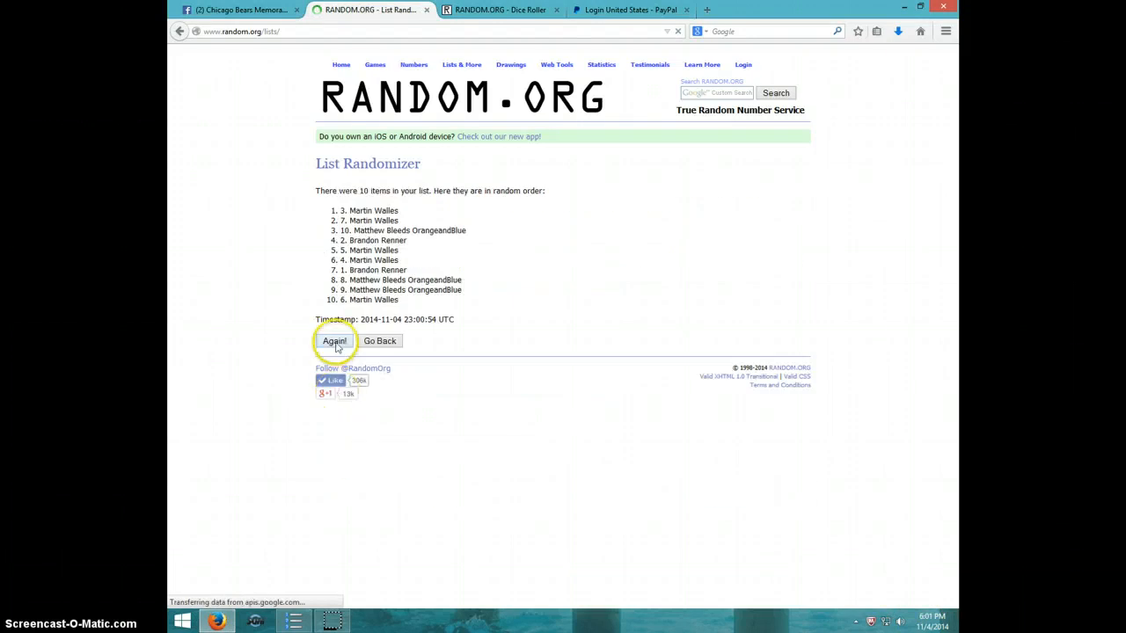
pyautogui.click(334, 341)
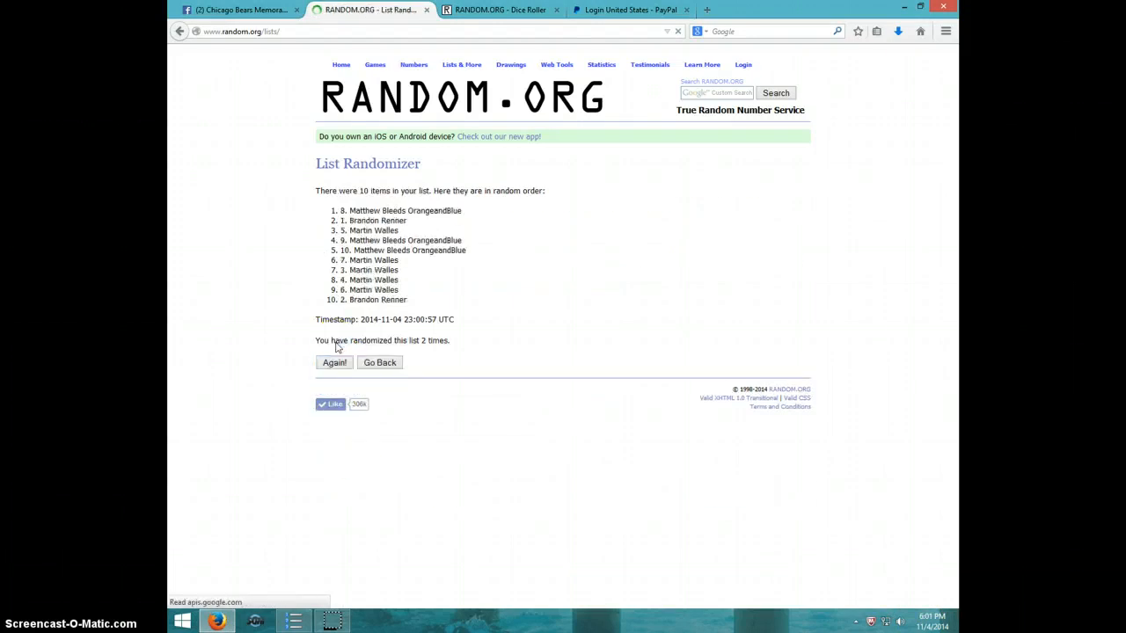
pyautogui.click(334, 362)
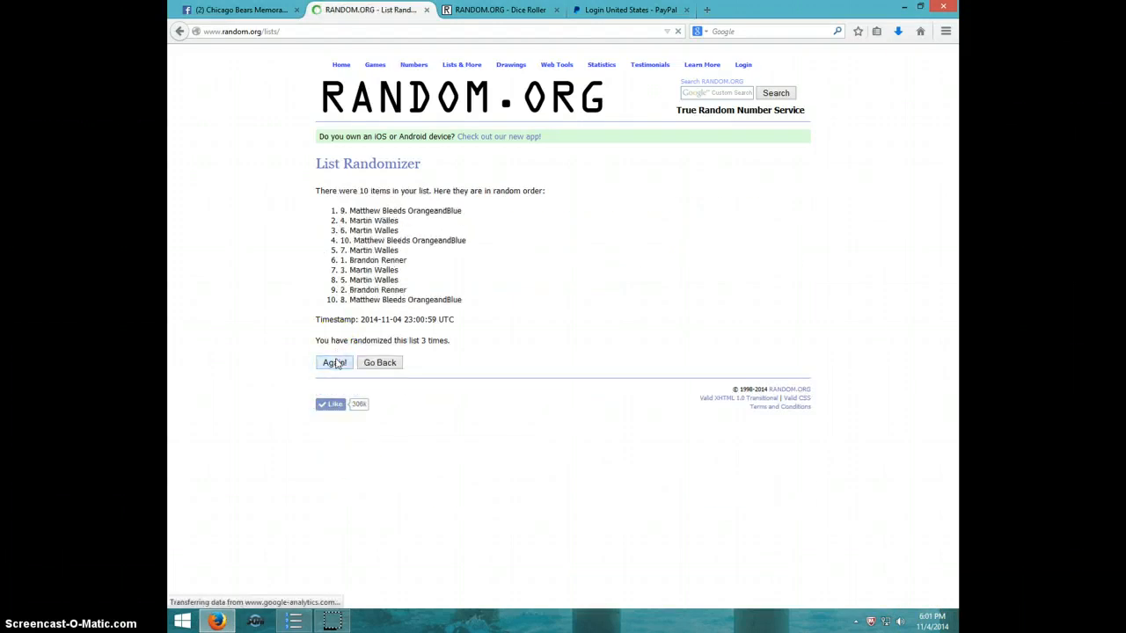
pyautogui.click(333, 362)
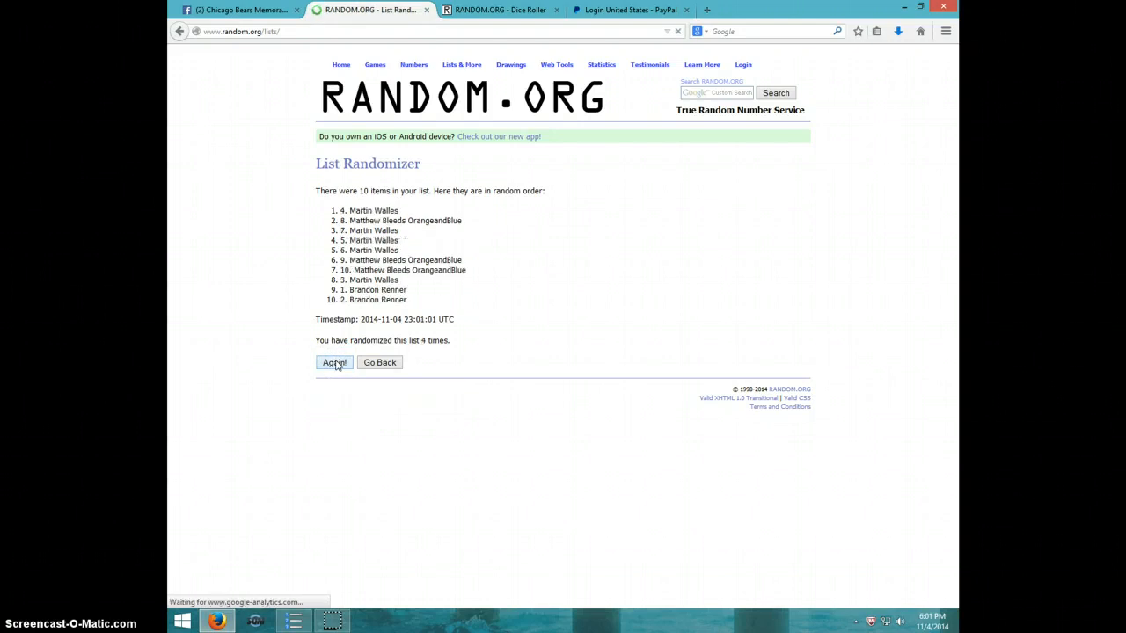
pyautogui.click(334, 362)
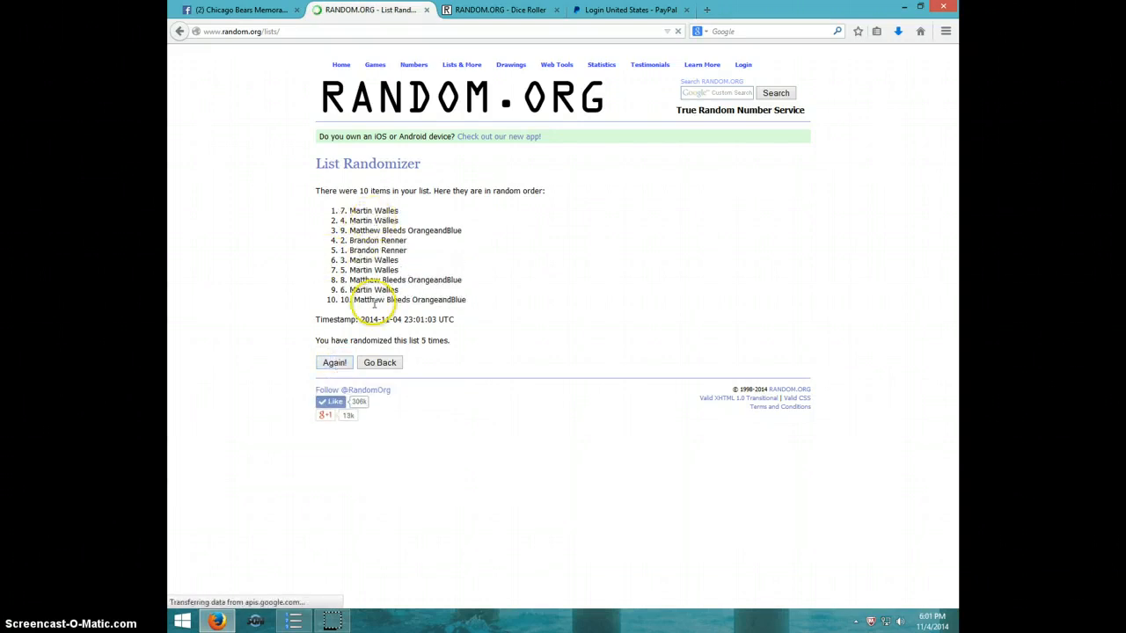
# Compare the shuffle count against the dice result and check the taskbar clock
pyautogui.click(499, 9)
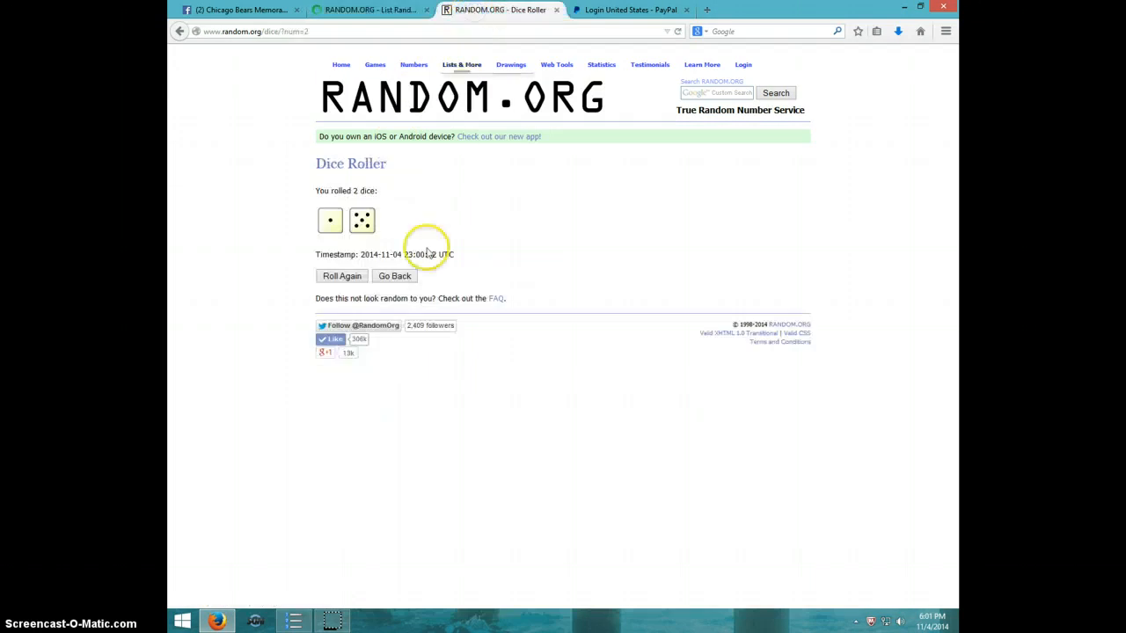
pyautogui.click(361, 11)
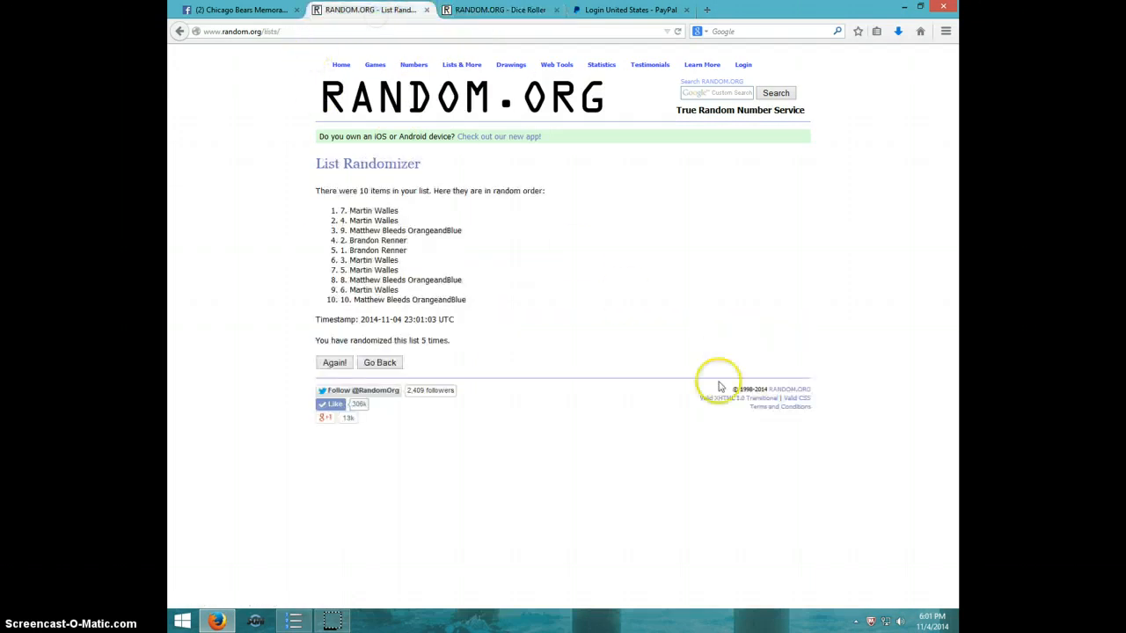
pyautogui.click(934, 619)
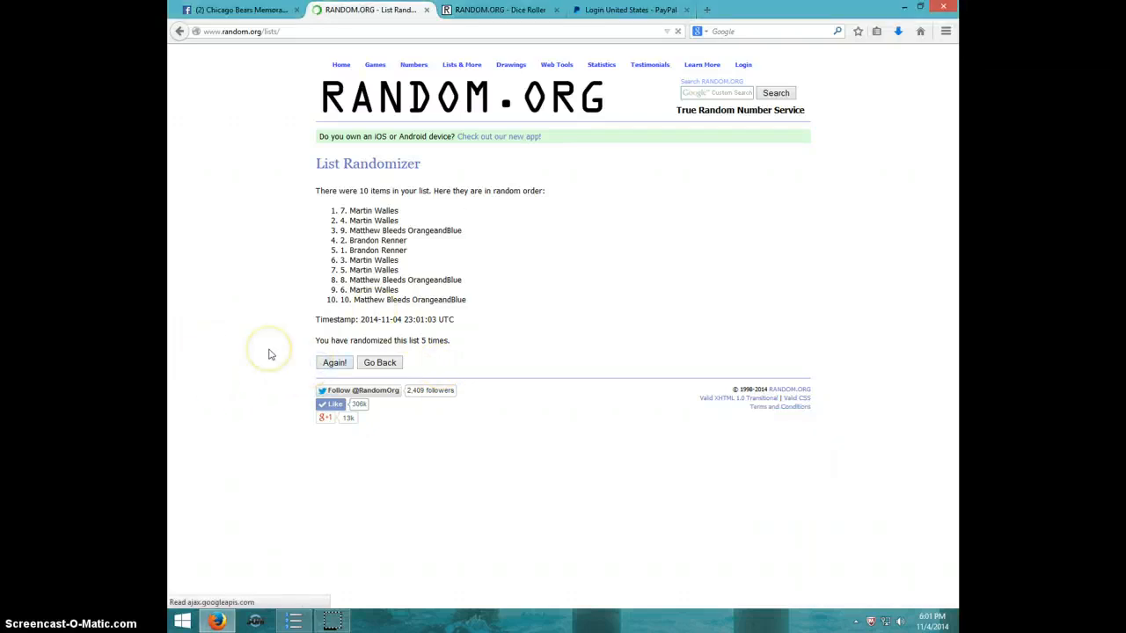
# Shuffle the ten names a sixth time to match the dice total of 6, verifying against the dice and clock
pyautogui.click(334, 362)
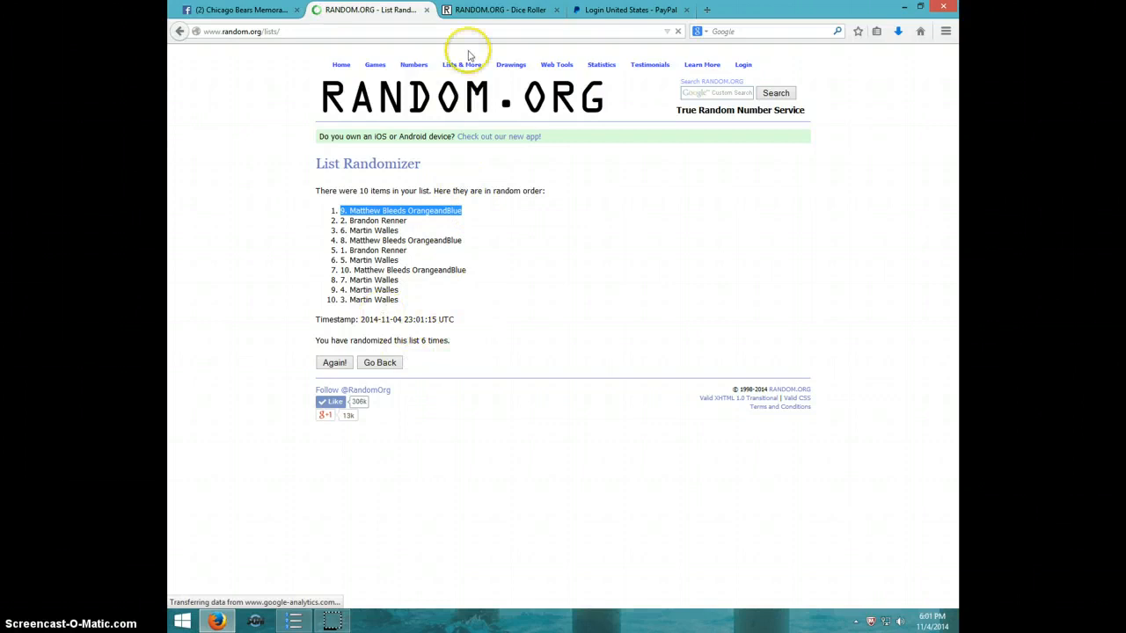
pyautogui.click(495, 9)
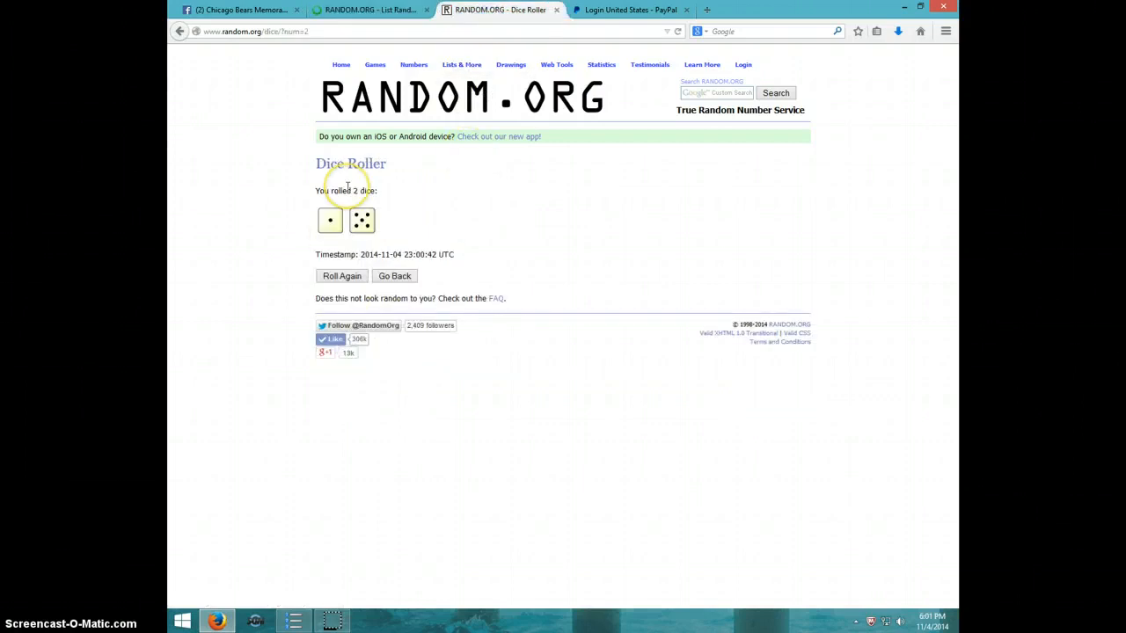
pyautogui.moveTo(267, 168)
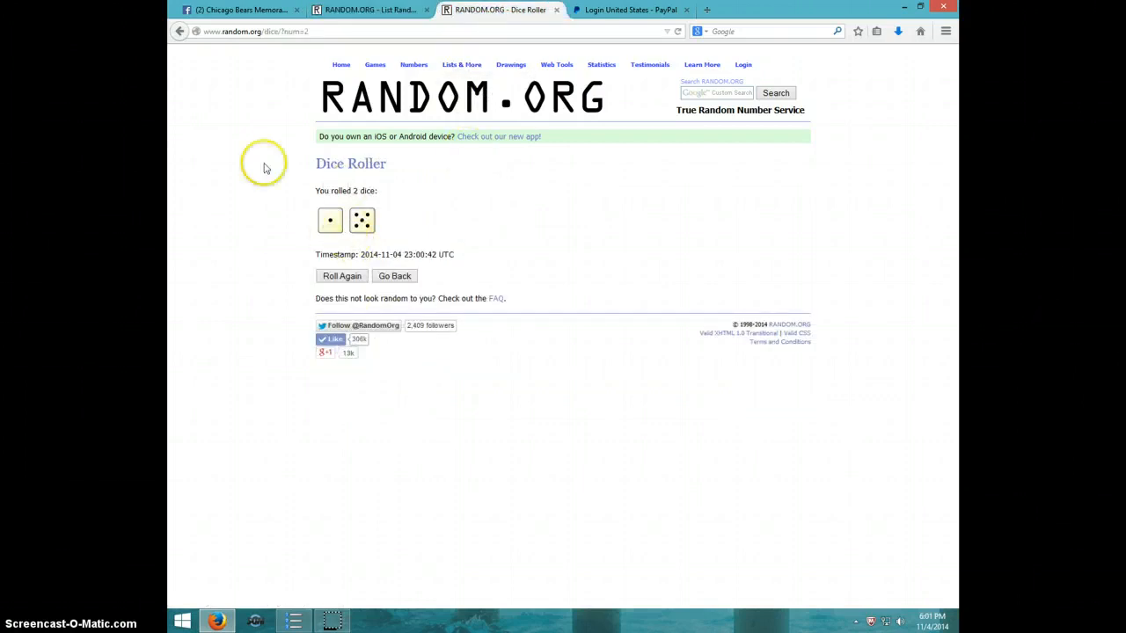
pyautogui.click(365, 10)
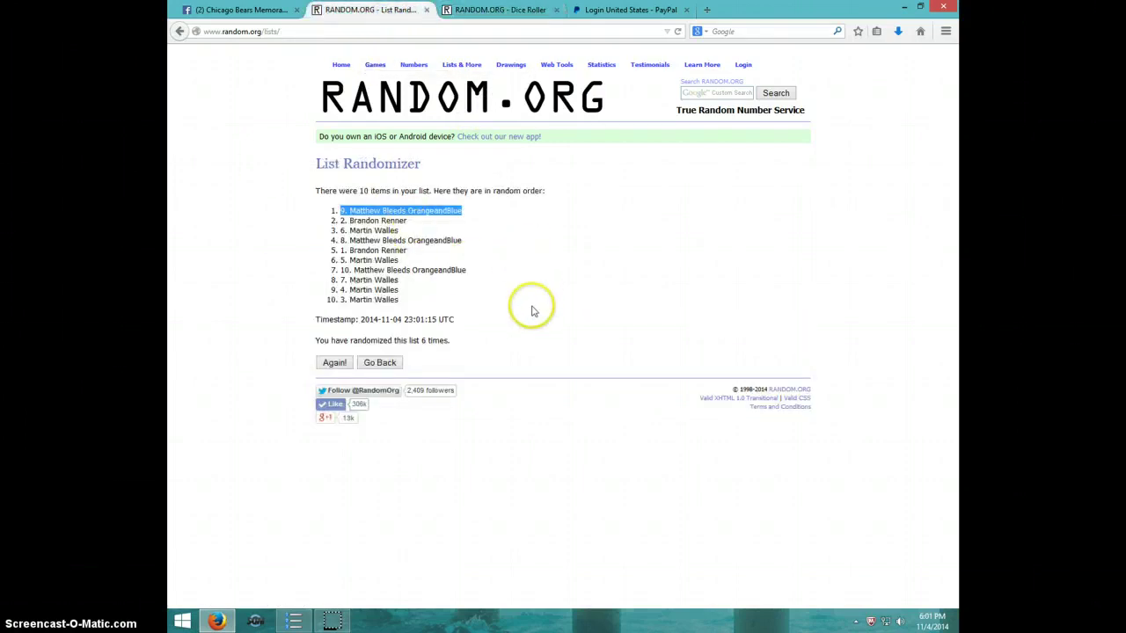
pyautogui.click(931, 612)
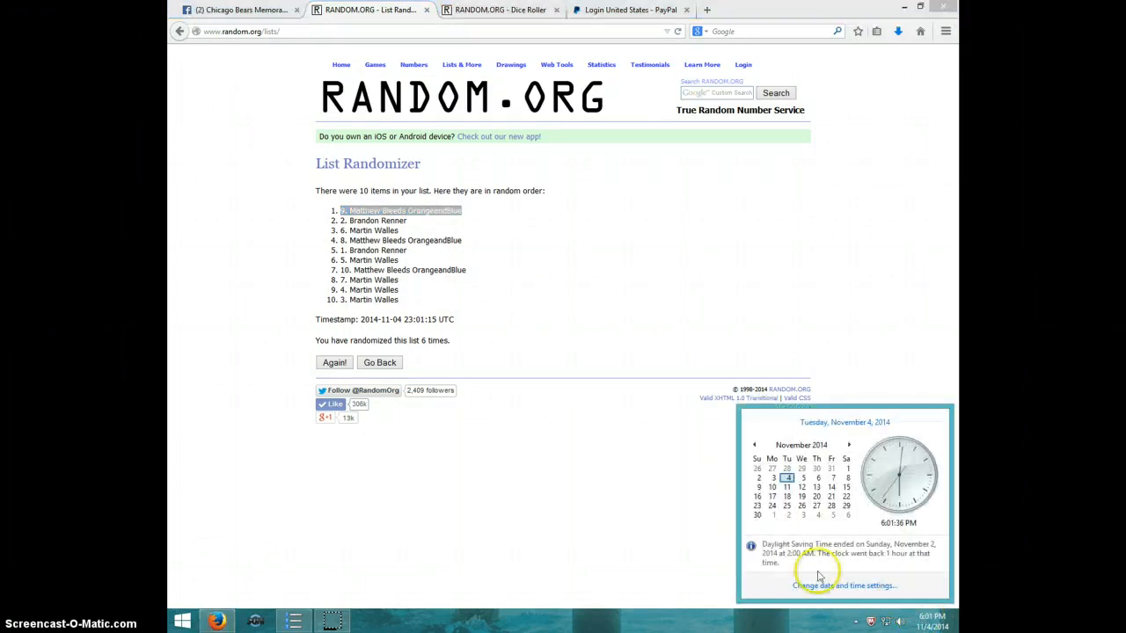
# Comment 'DONE' in the Facebook group thread below the LIVE comment
pyautogui.click(255, 14)
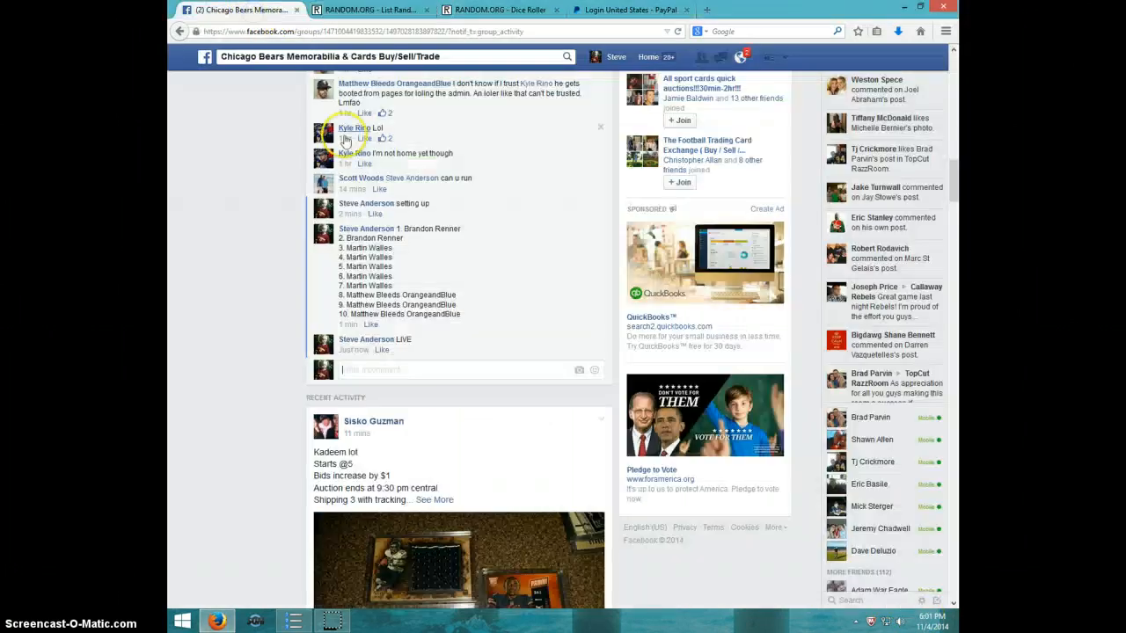
pyautogui.moveTo(362, 370)
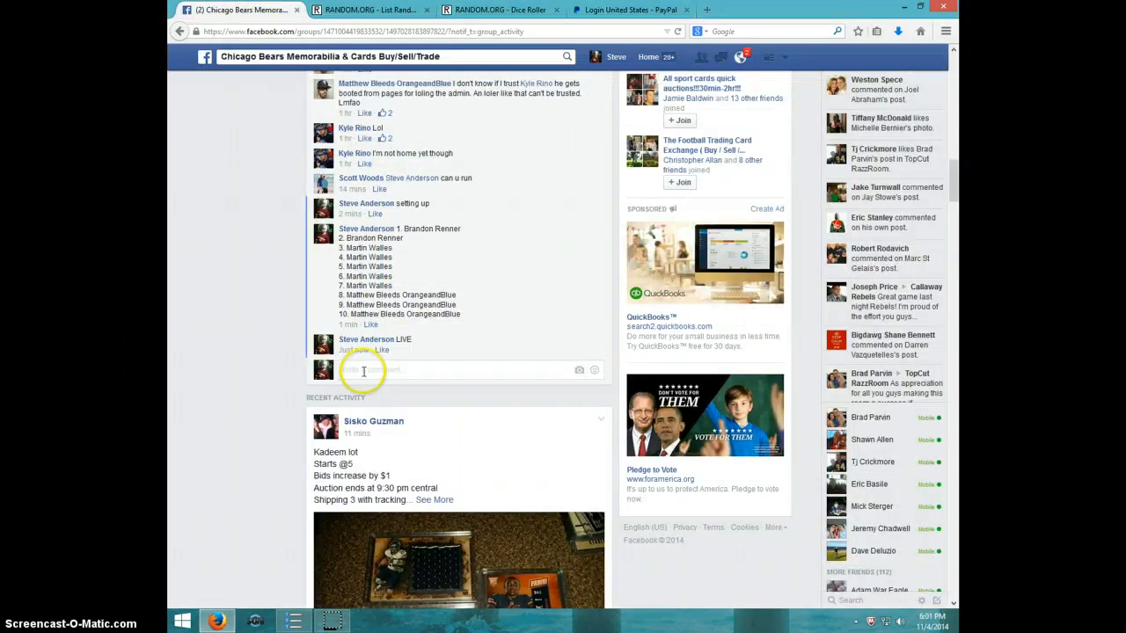
pyautogui.write('DONE')
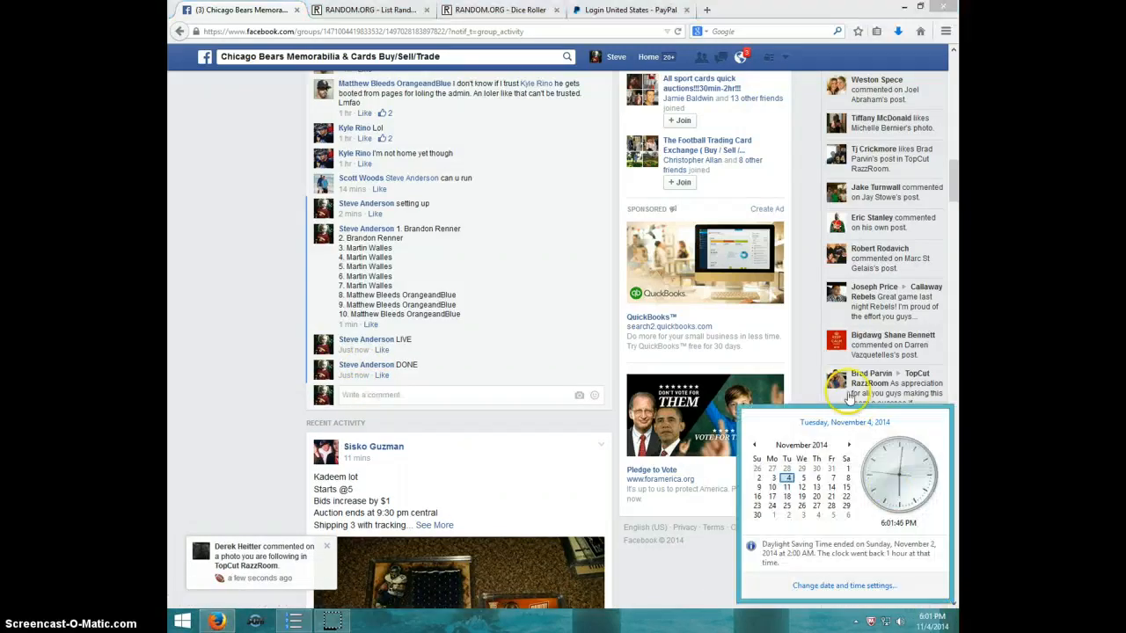
pyautogui.click(497, 15)
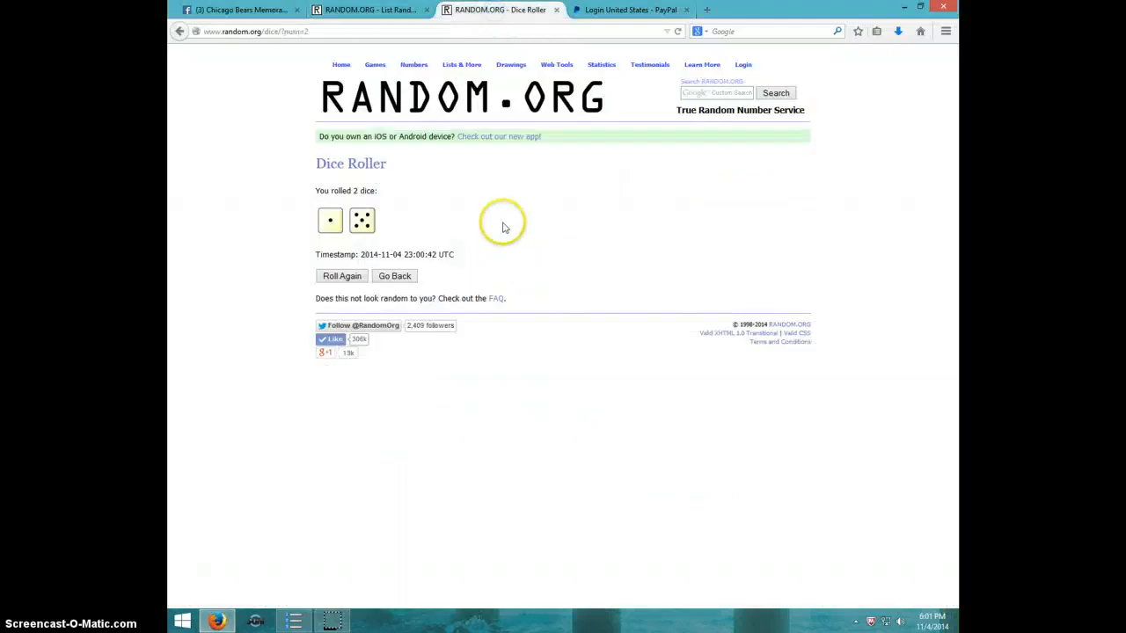
pyautogui.click(237, 13)
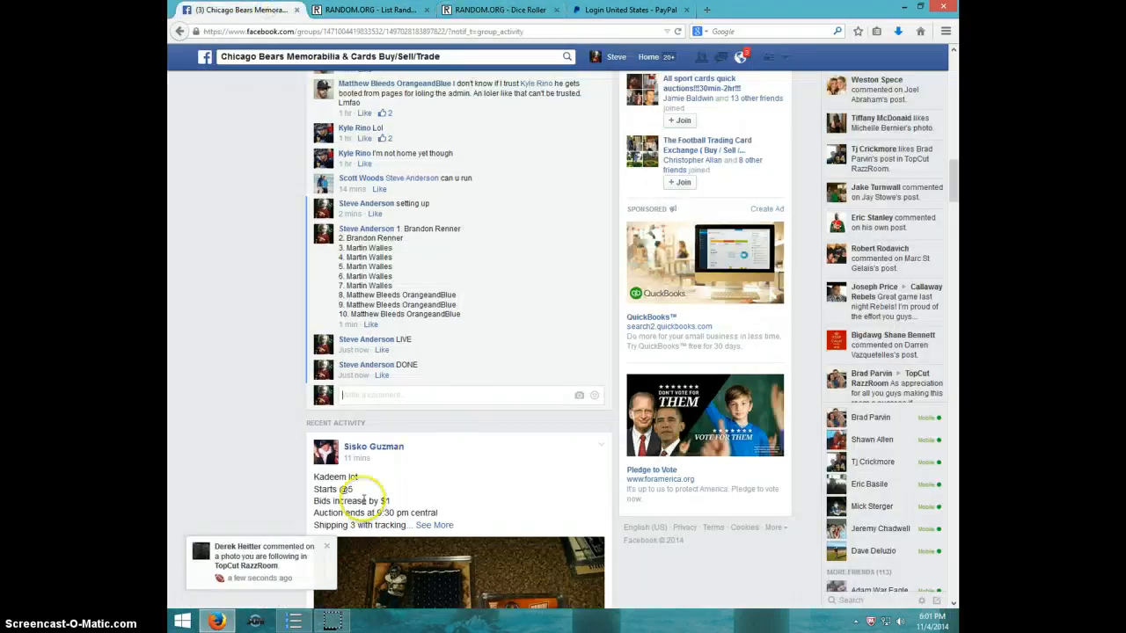